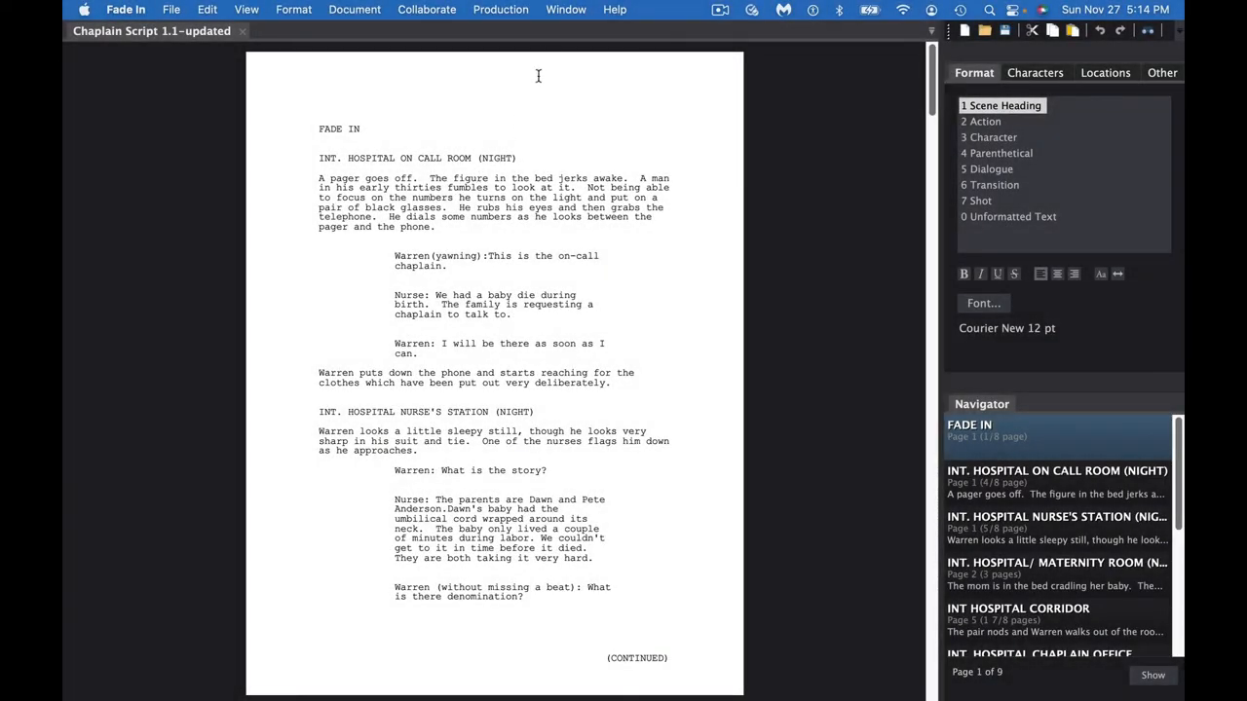
pyautogui.moveTo(531, 61)
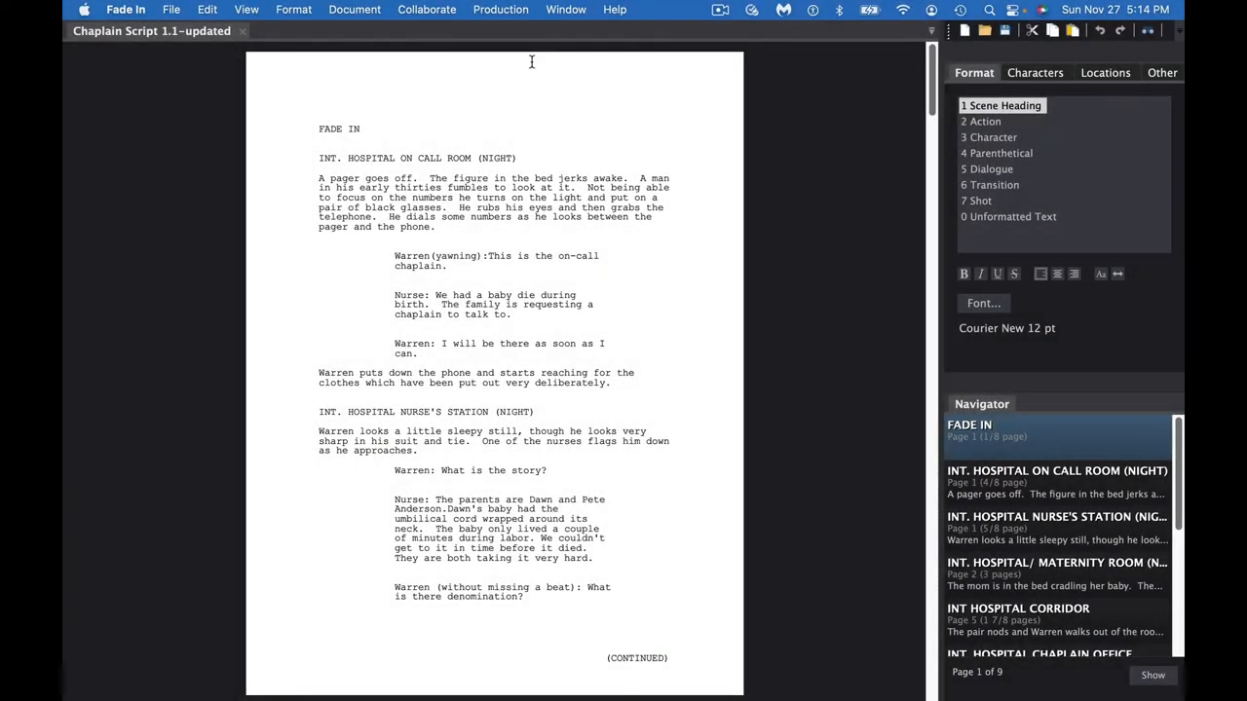
pyautogui.moveTo(174, 9)
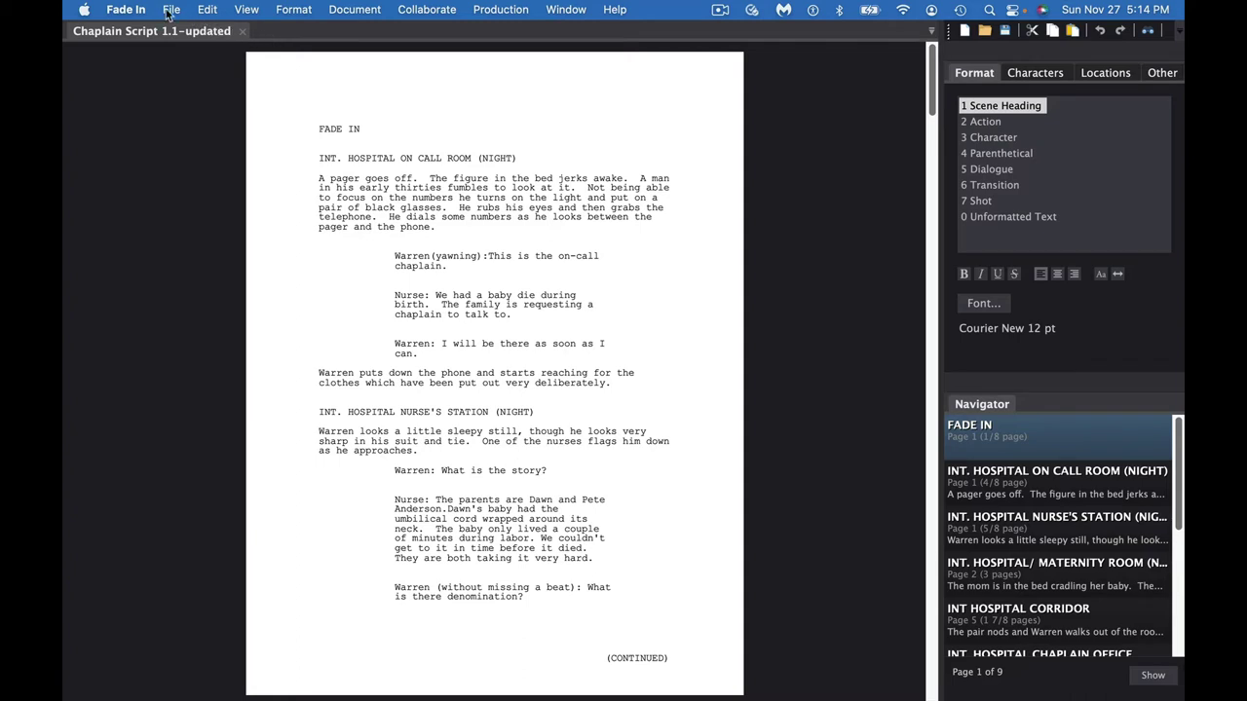
# Open the File menu of the Chaplain Script screenplay.
pyautogui.click(175, 11)
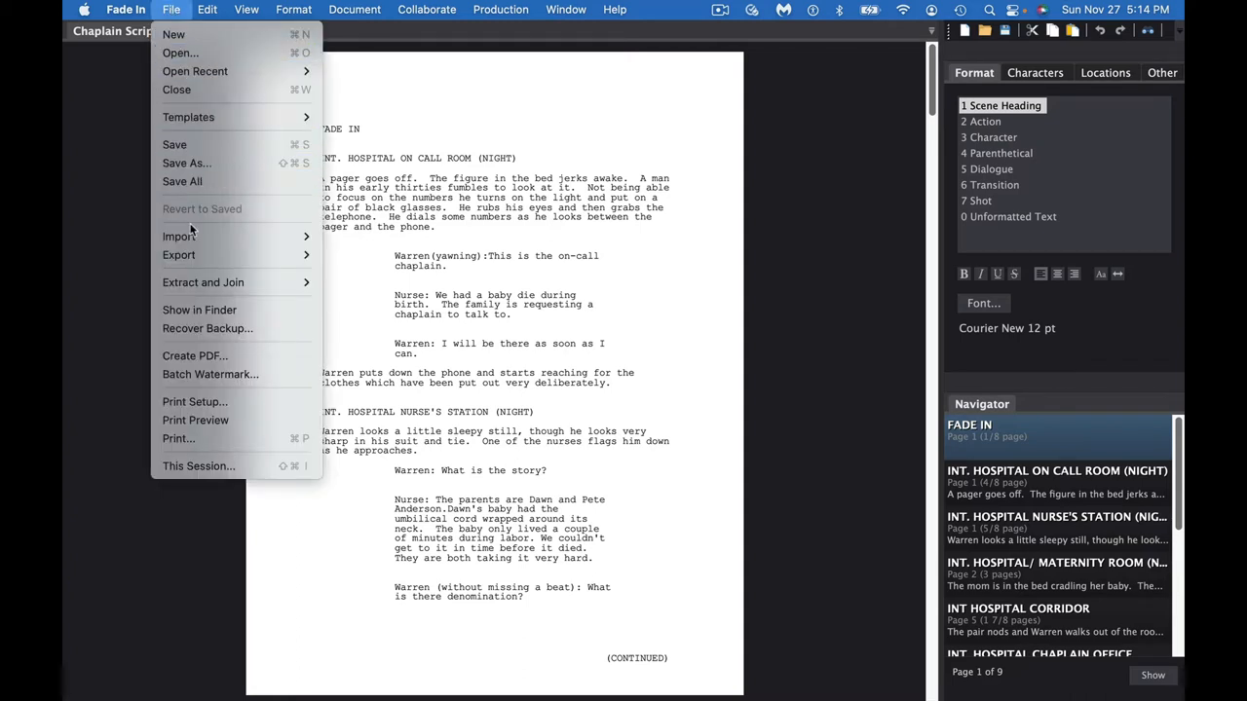
pyautogui.moveTo(194, 356)
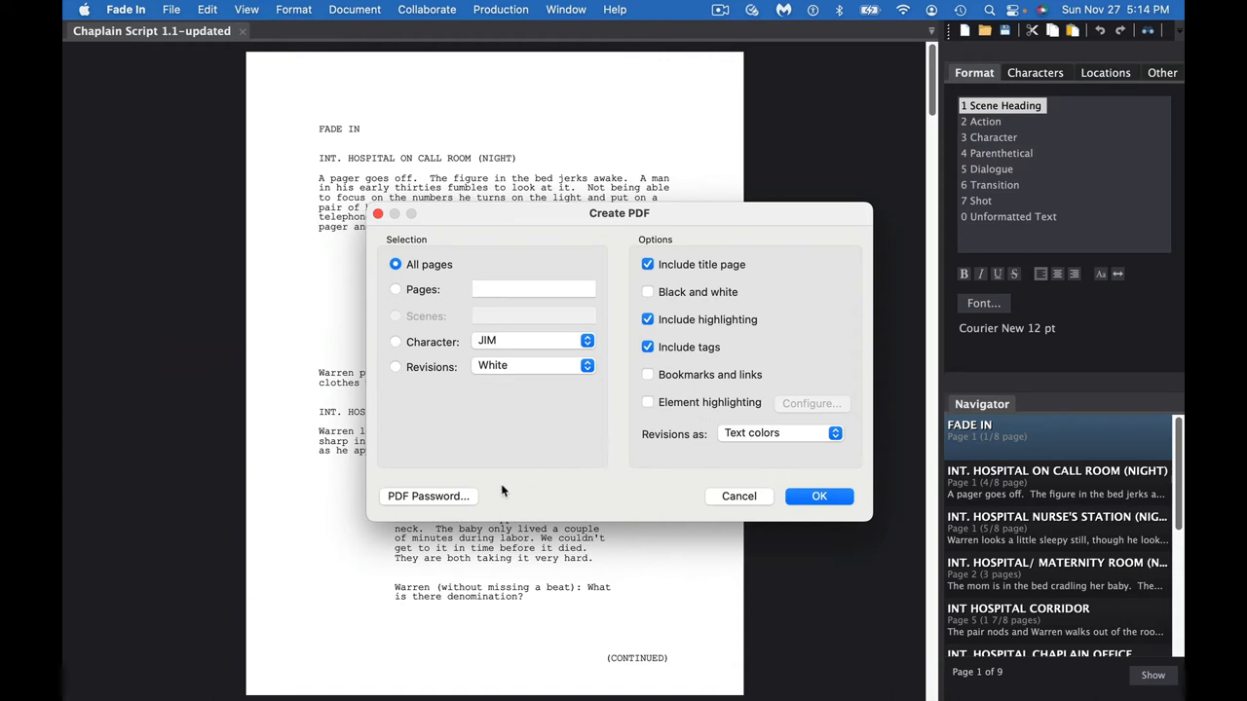
pyautogui.moveTo(763, 461)
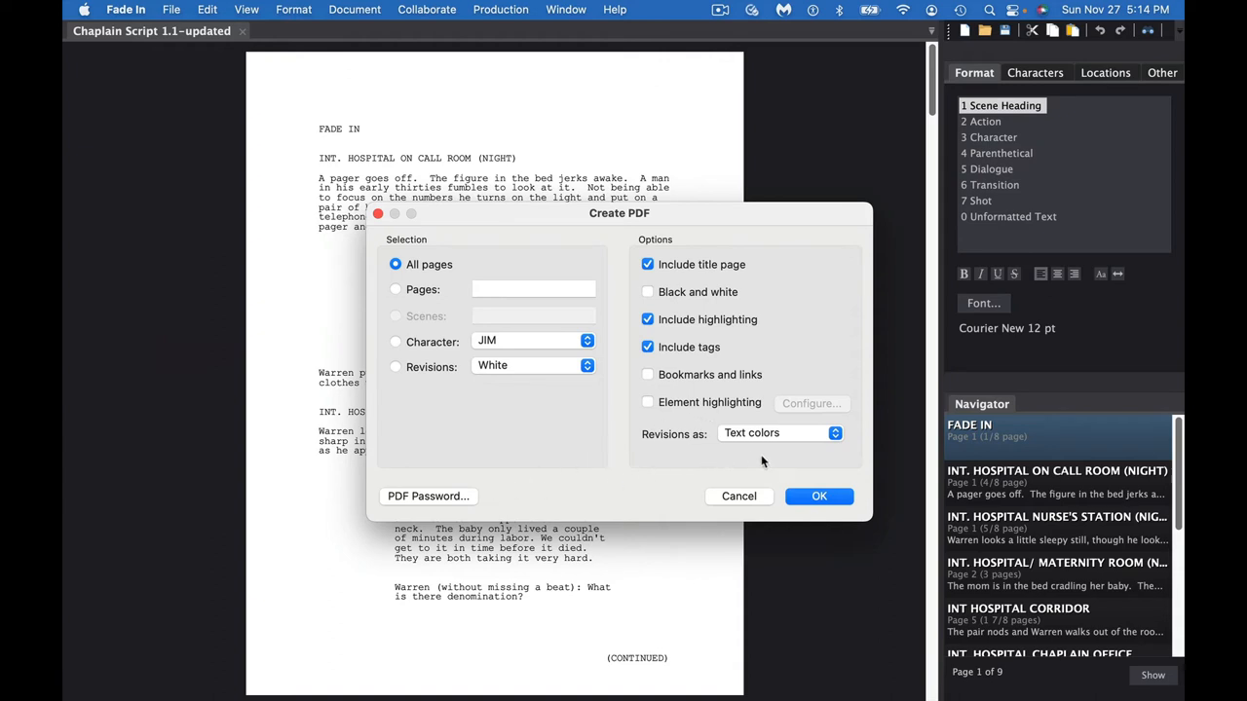
# Accept the Create PDF options for all pages including the title page.
pyautogui.click(819, 495)
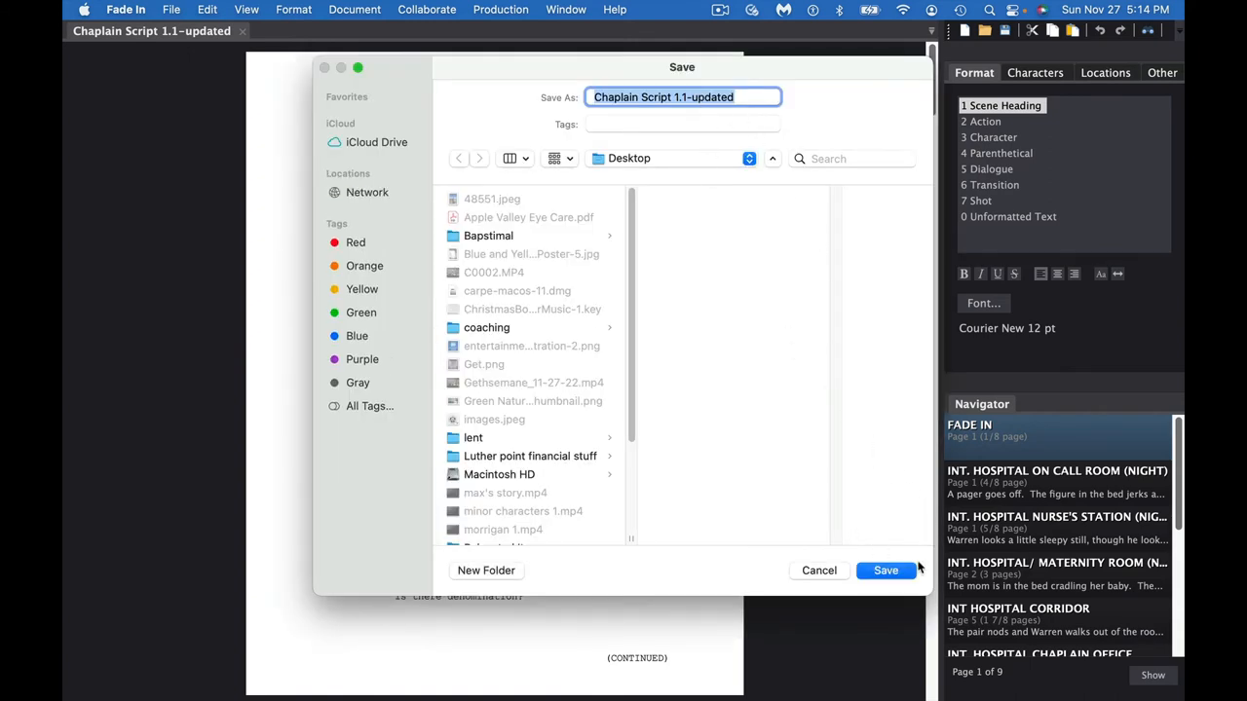
# Save 'Chaplain Script 1.1-updated' as a PDF on the Desktop.
pyautogui.click(886, 570)
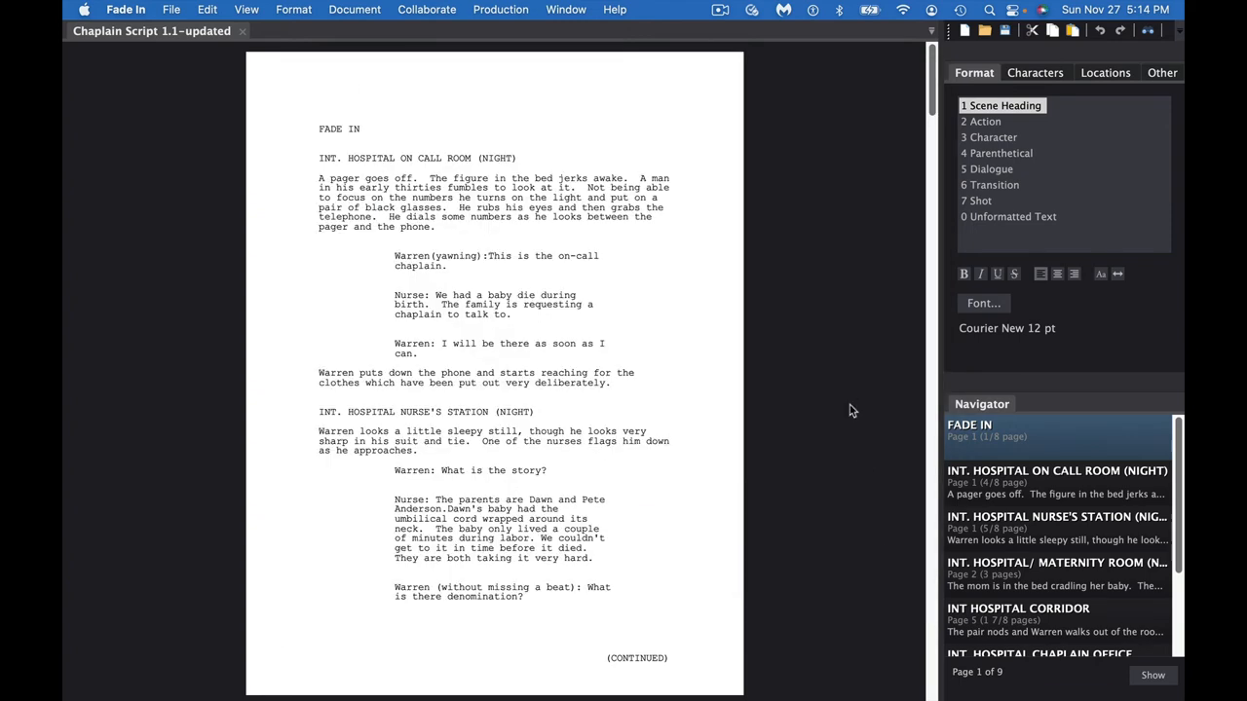